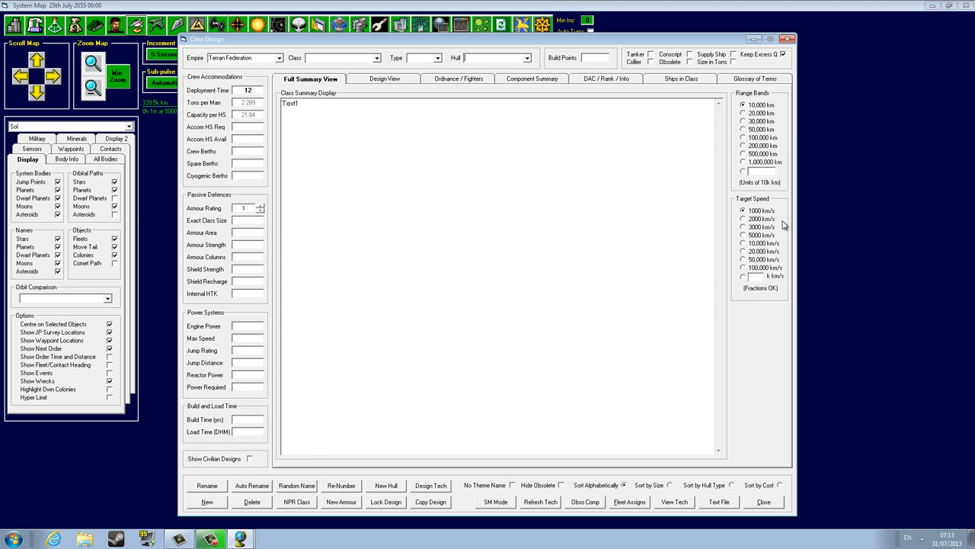
- Make the Lilian class a Geosurvey Ship hull with its intended deployment time set
left_click(341, 58)
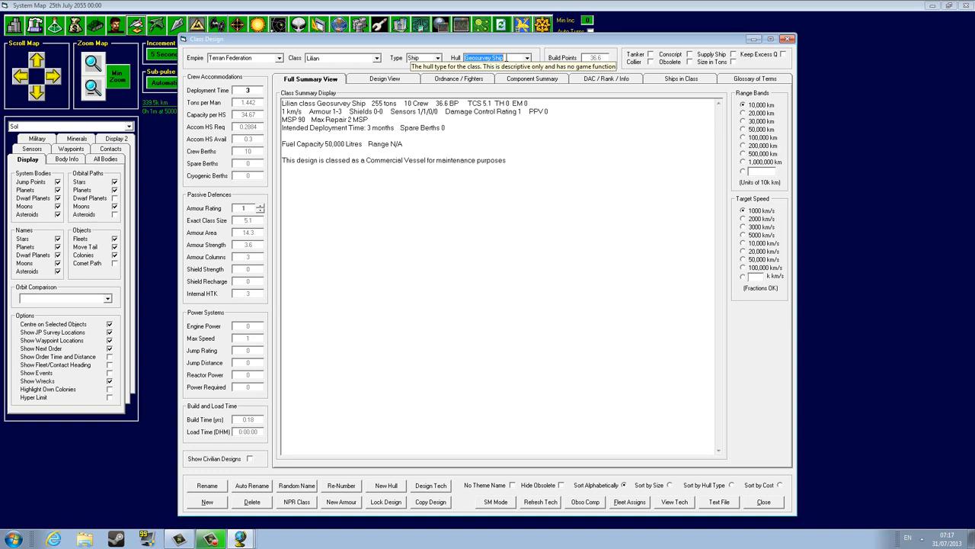
mouse_move(482, 84)
type("24")
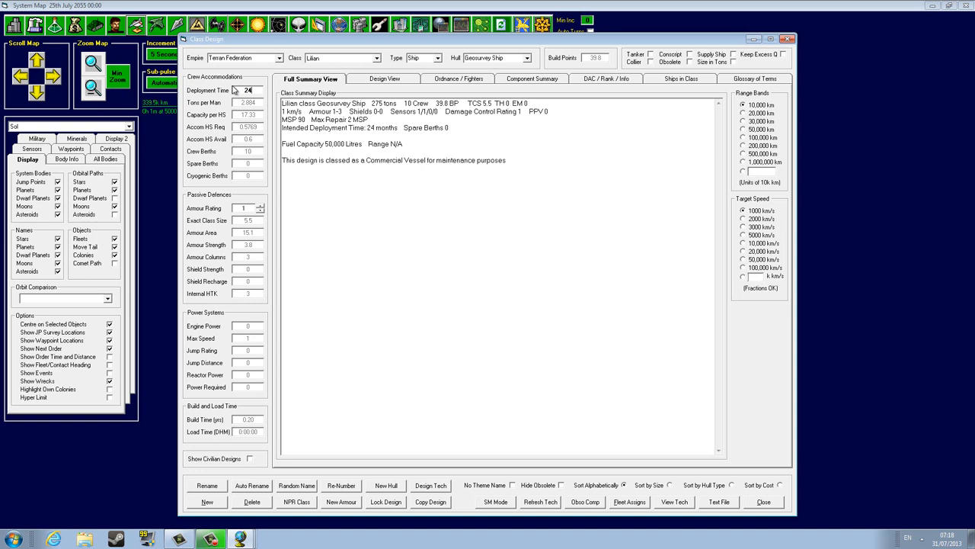
- Raise the Lilian geosurvey design's intended deployment time to 24 months
left_click(384, 79)
type("36")
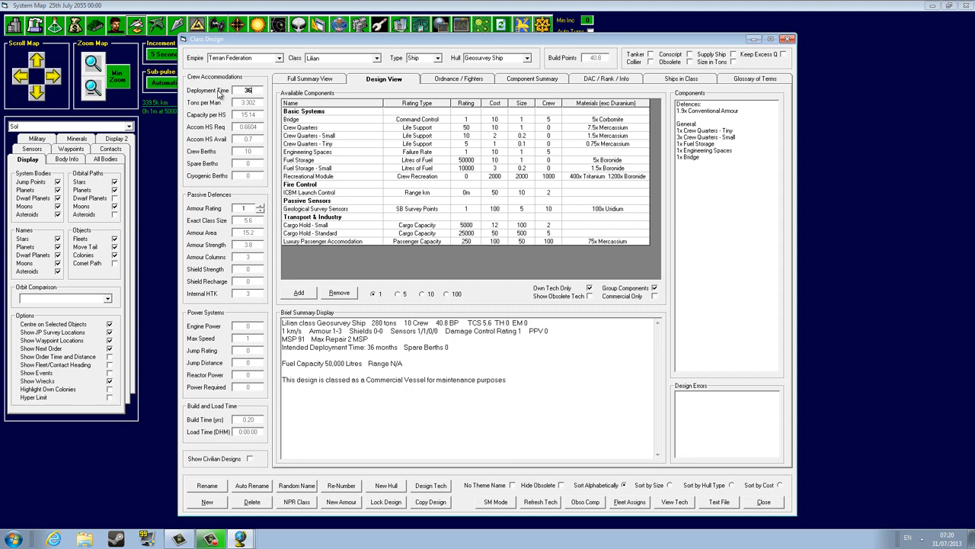